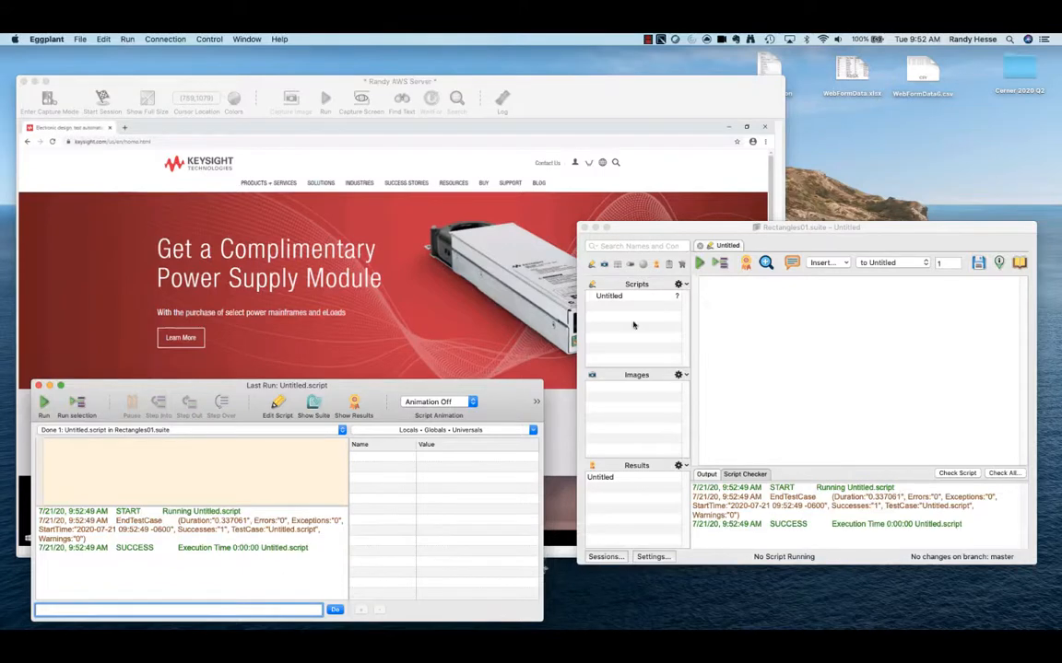
{"action": "mouse_move", "coordinate": [472, 373]}
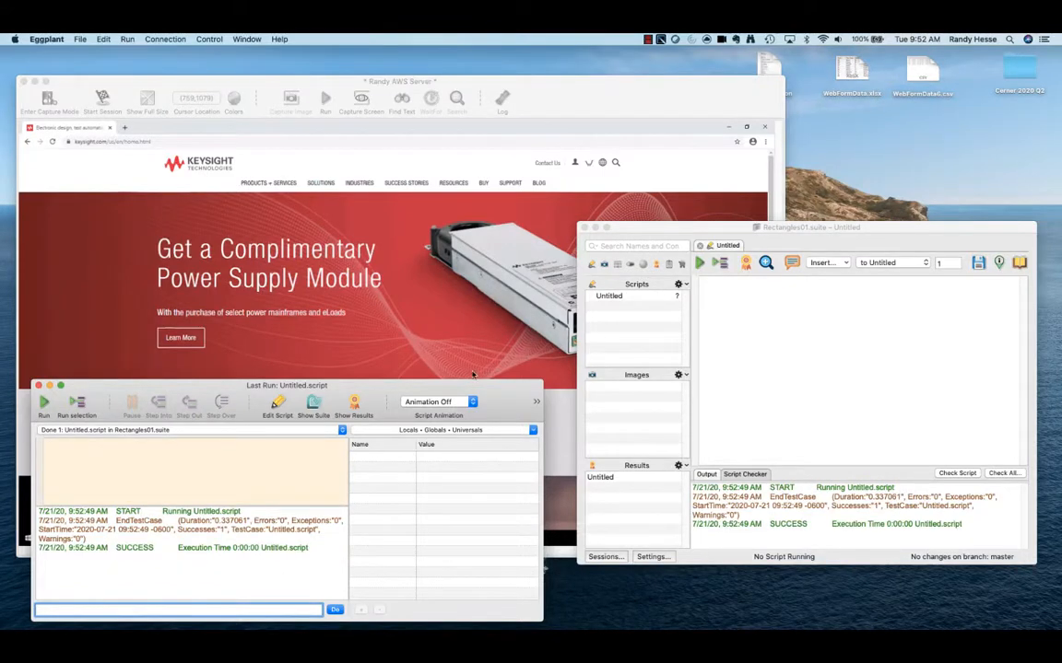
- Write the line click text "solutions" in the empty Untitled script
{"action": "left_click", "coordinate": [715, 302]}
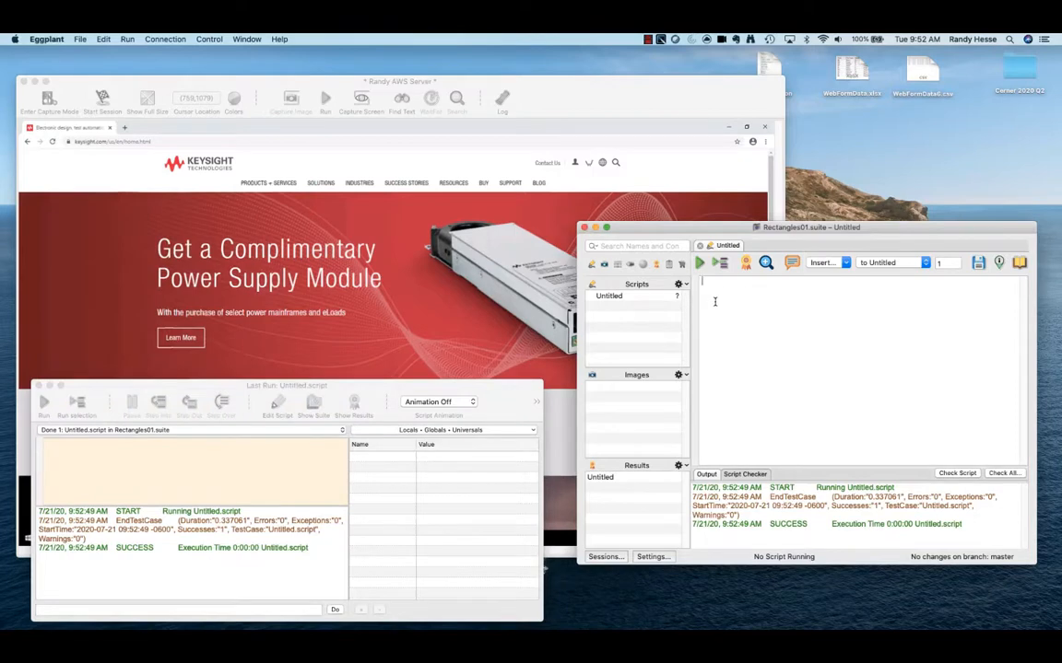
{"action": "type", "text": "click"}
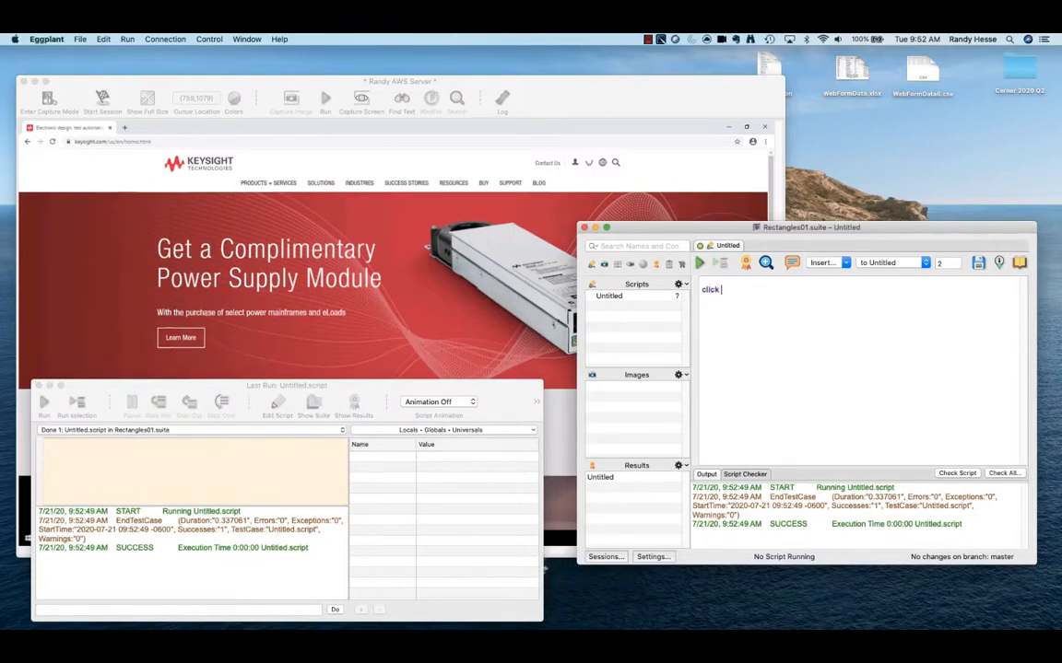
{"action": "type", "text": "text:\"solutions"}
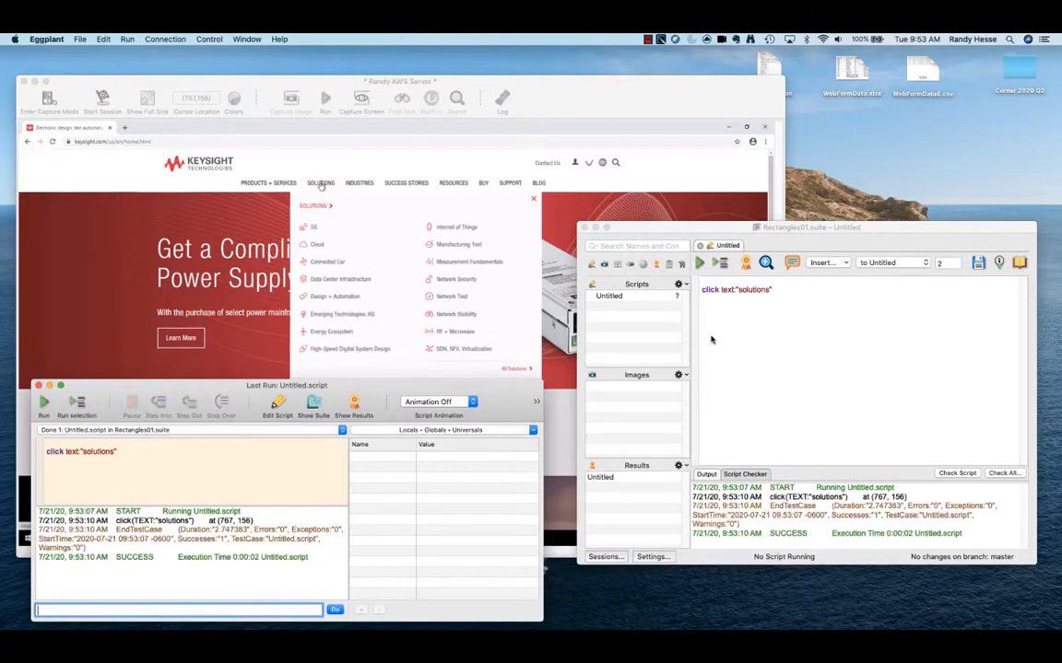
{"action": "mouse_move", "coordinate": [413, 177]}
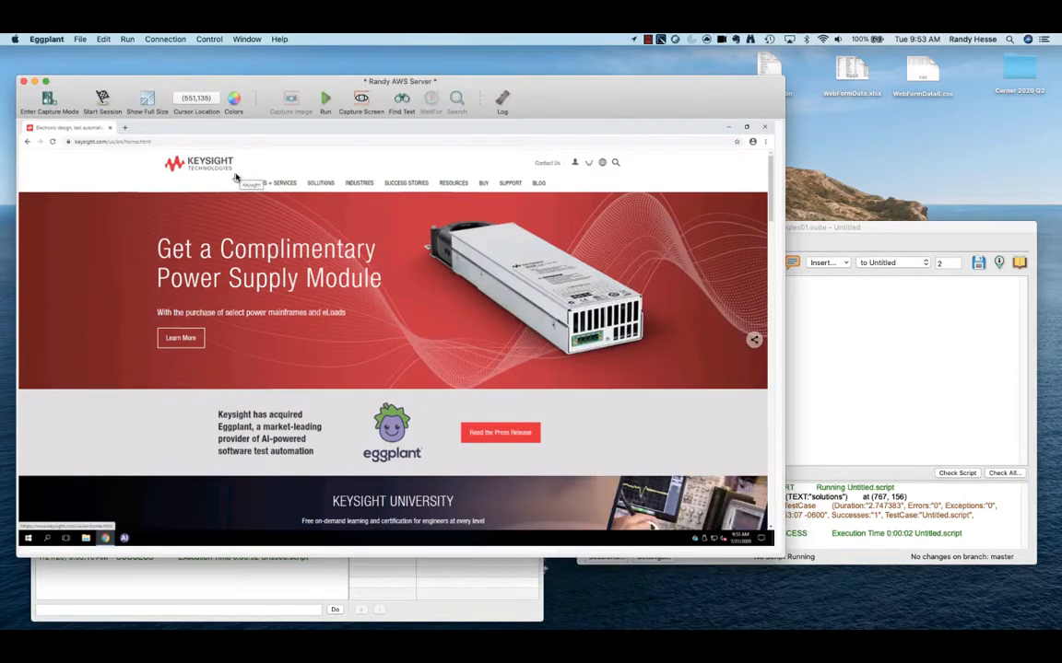
{"action": "mouse_move", "coordinate": [553, 194]}
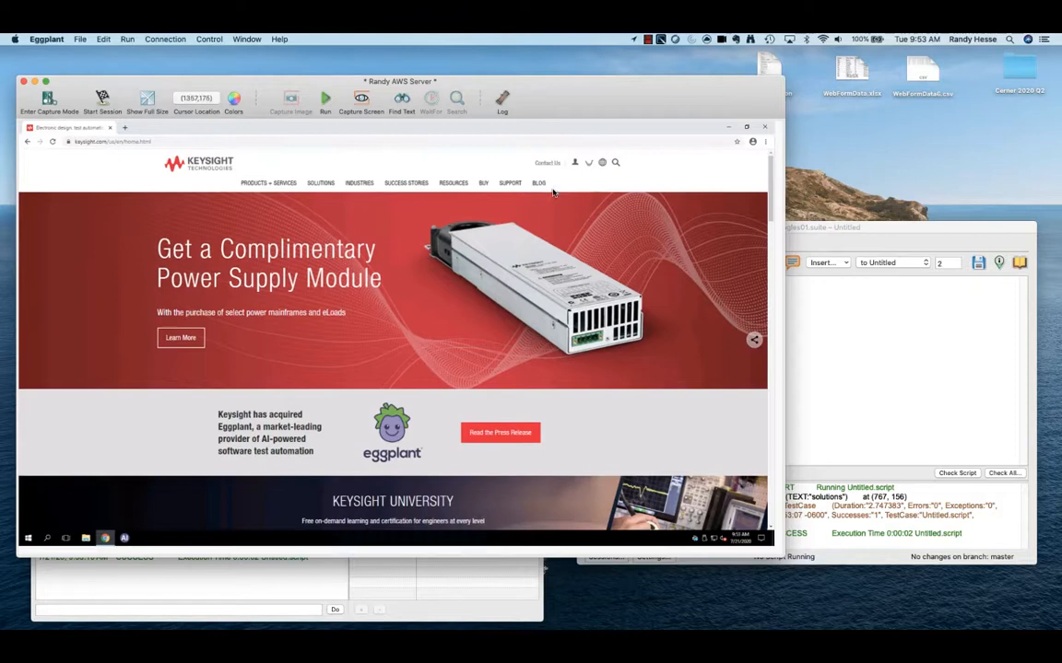
{"action": "mouse_move", "coordinate": [268, 182]}
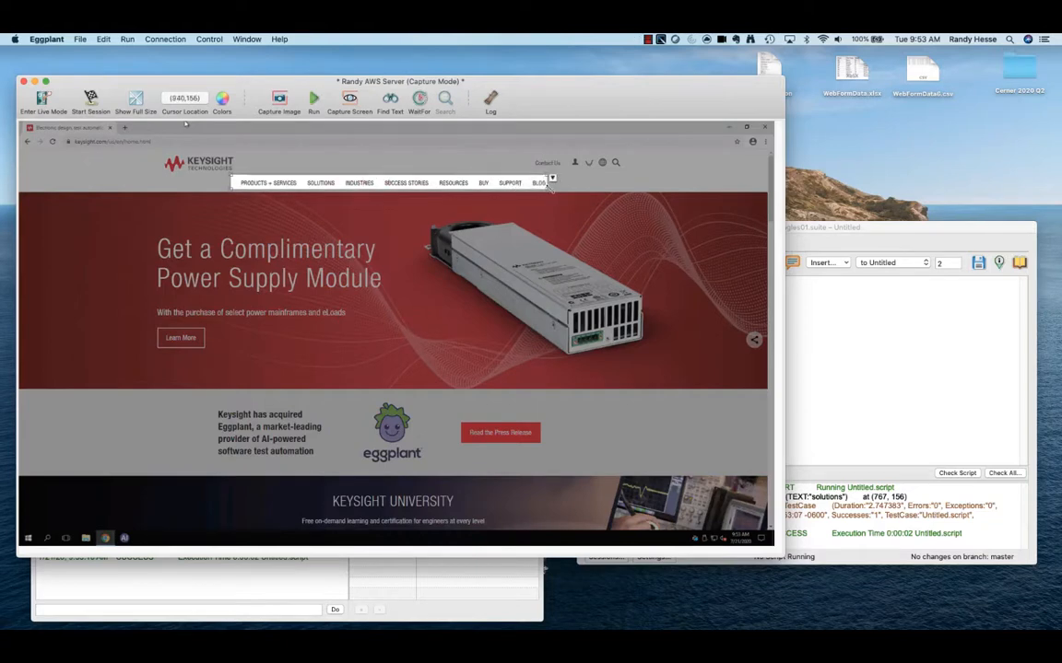
- Enter capture mode and outline the navigation bar on the Keysight page
{"action": "left_click", "coordinate": [107, 39]}
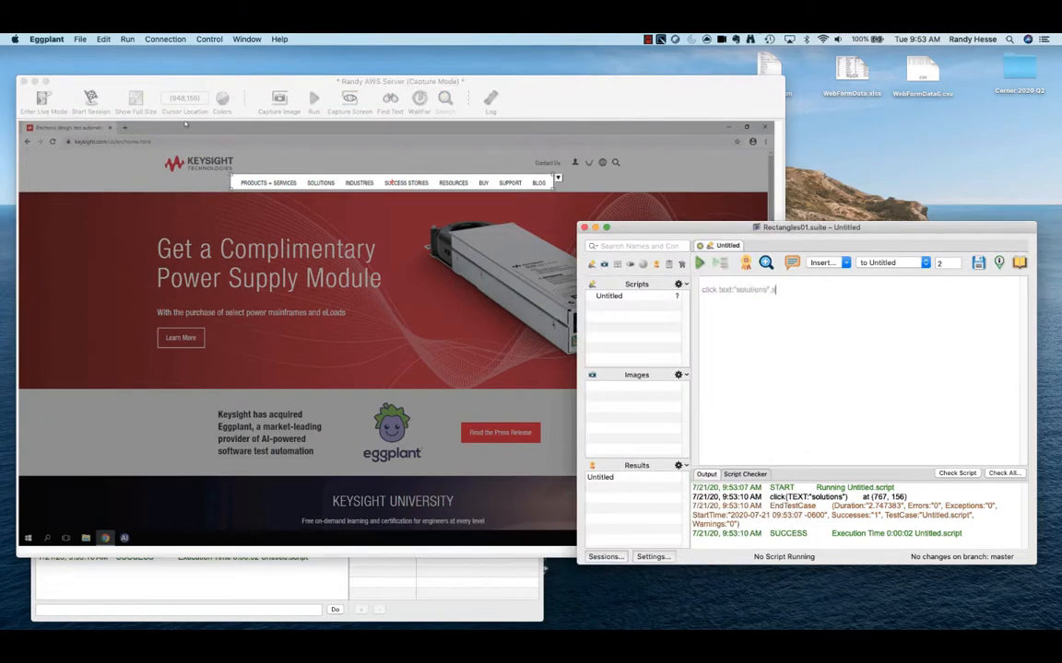
- Append SearchRectangle(338,135,1358,174) to the solutions click line and run it
{"action": "type", "text": ",SearchRectangle:(538,135,1358,174"}
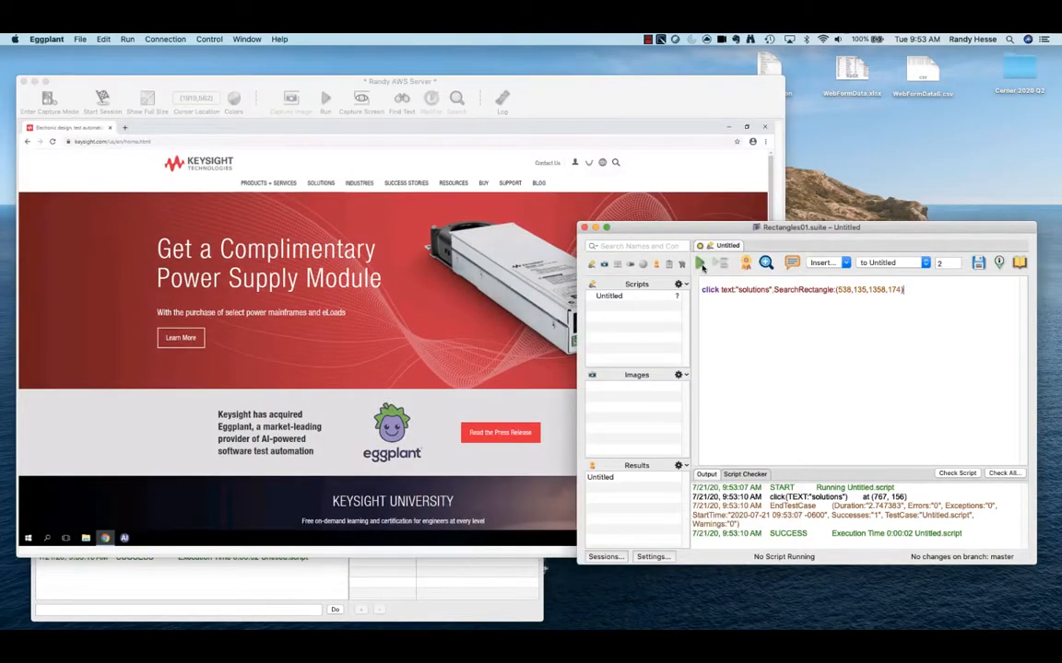
{"action": "left_click", "coordinate": [700, 261]}
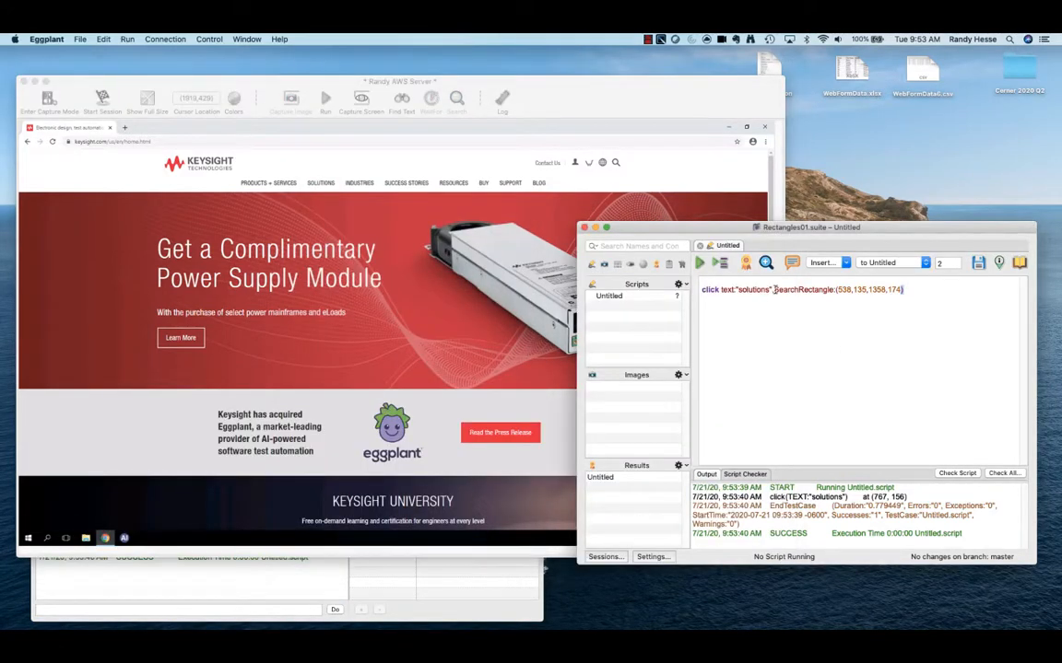
{"action": "mouse_move", "coordinate": [462, 195]}
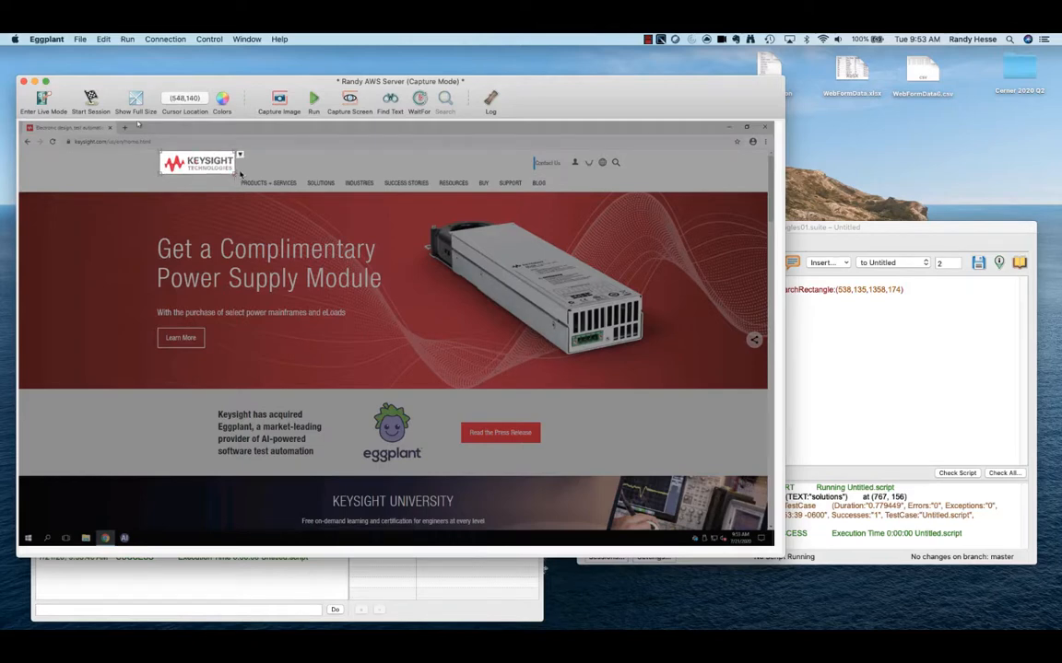
{"action": "mouse_move", "coordinate": [349, 97]}
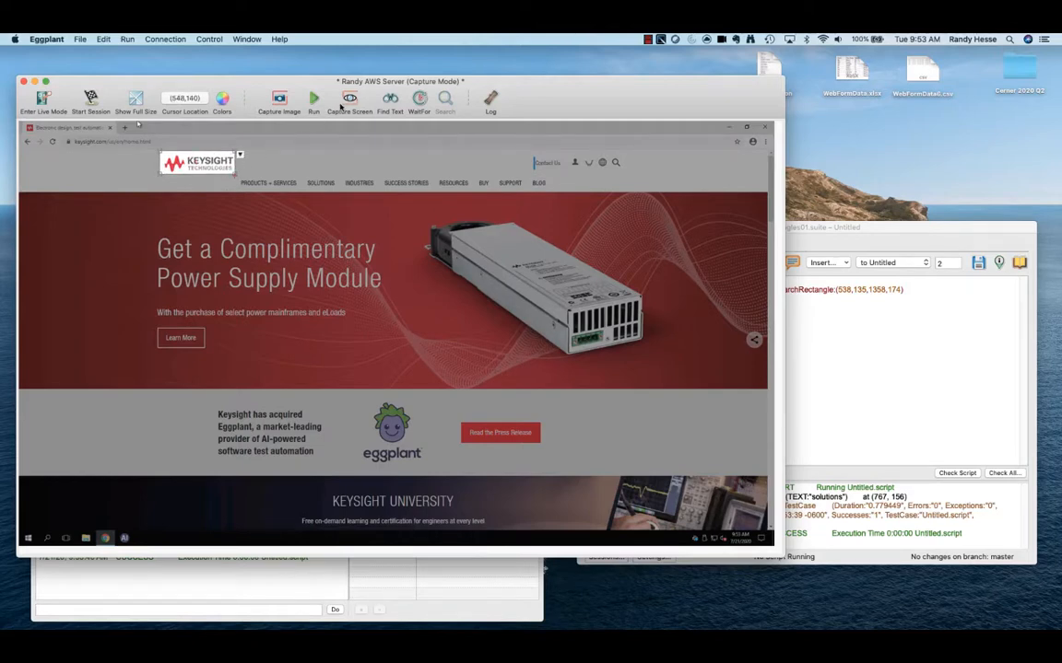
- Capture the Keysight logo area and save it as image TopLeft
{"action": "left_click", "coordinate": [279, 99]}
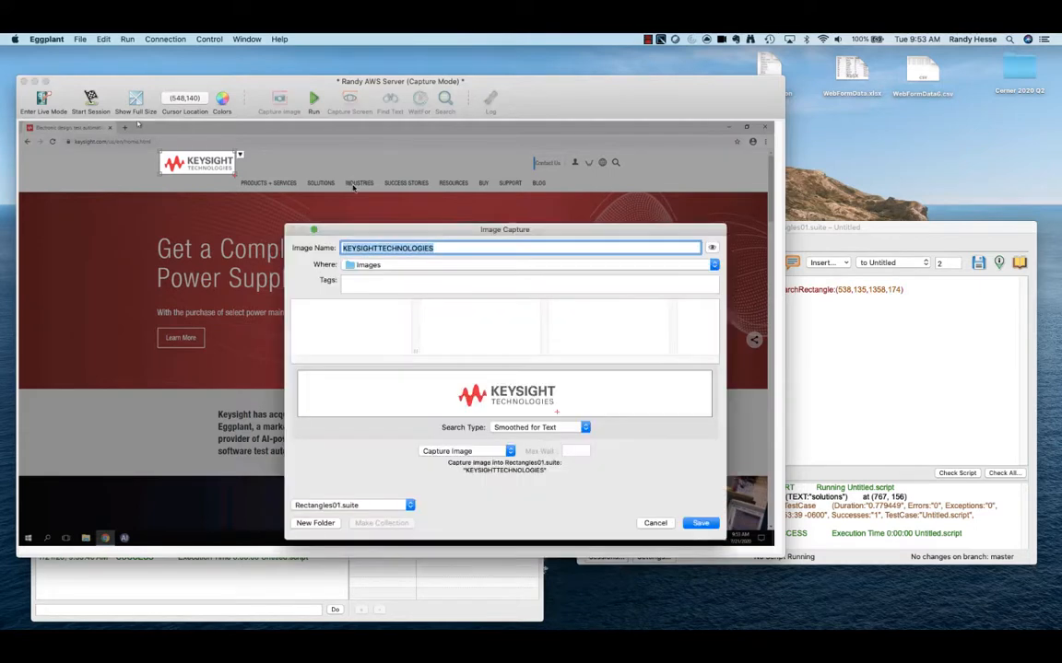
{"action": "type", "text": "Top"}
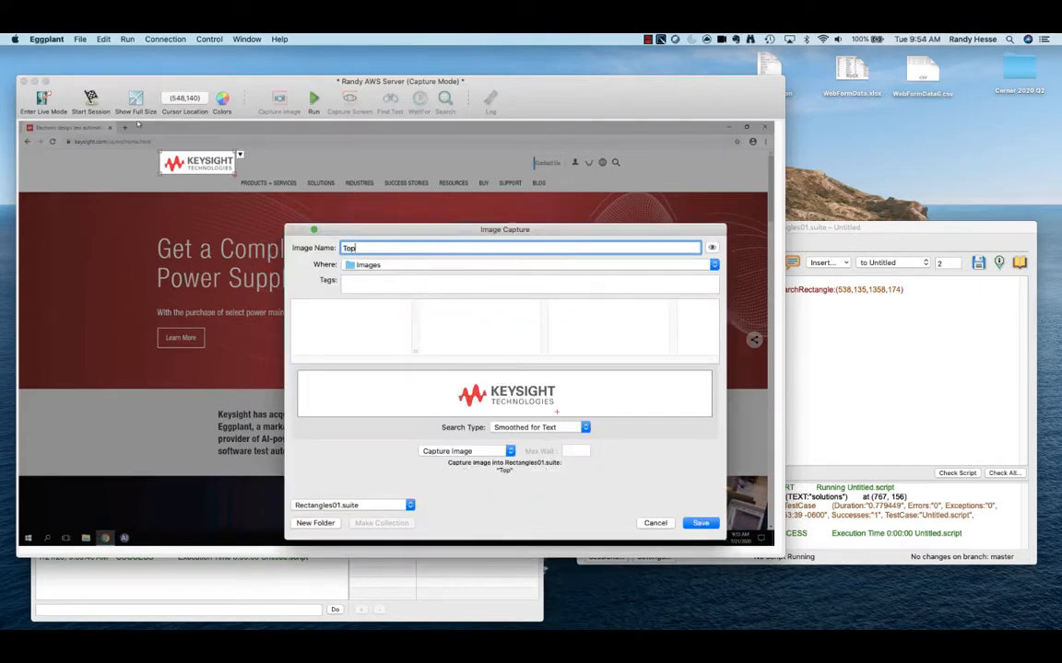
{"action": "left_click", "coordinate": [700, 523]}
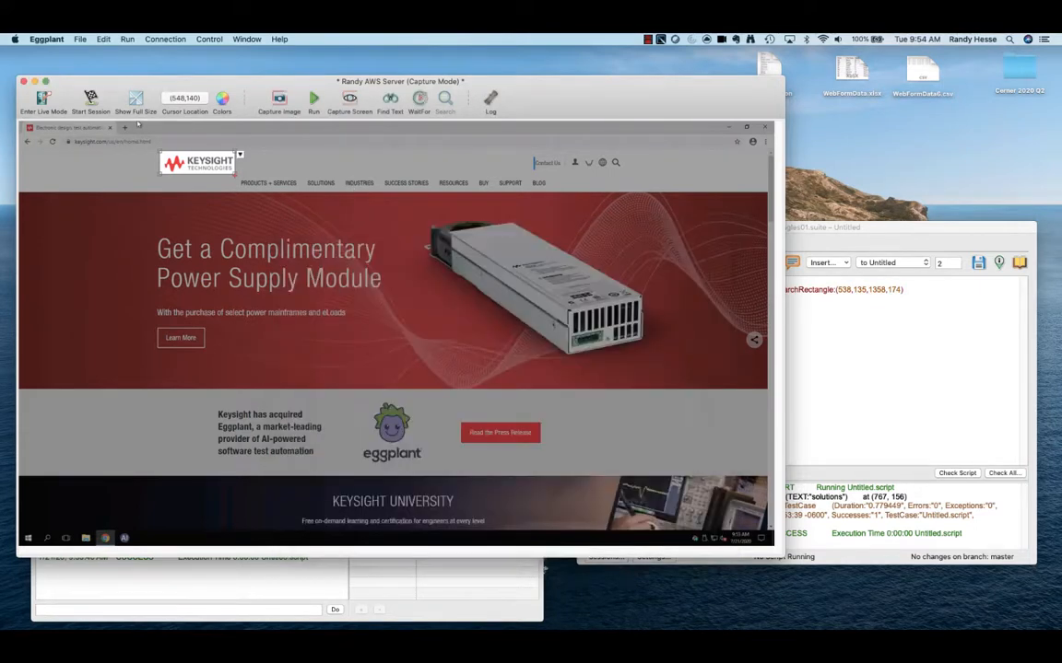
{"action": "mouse_move", "coordinate": [612, 162]}
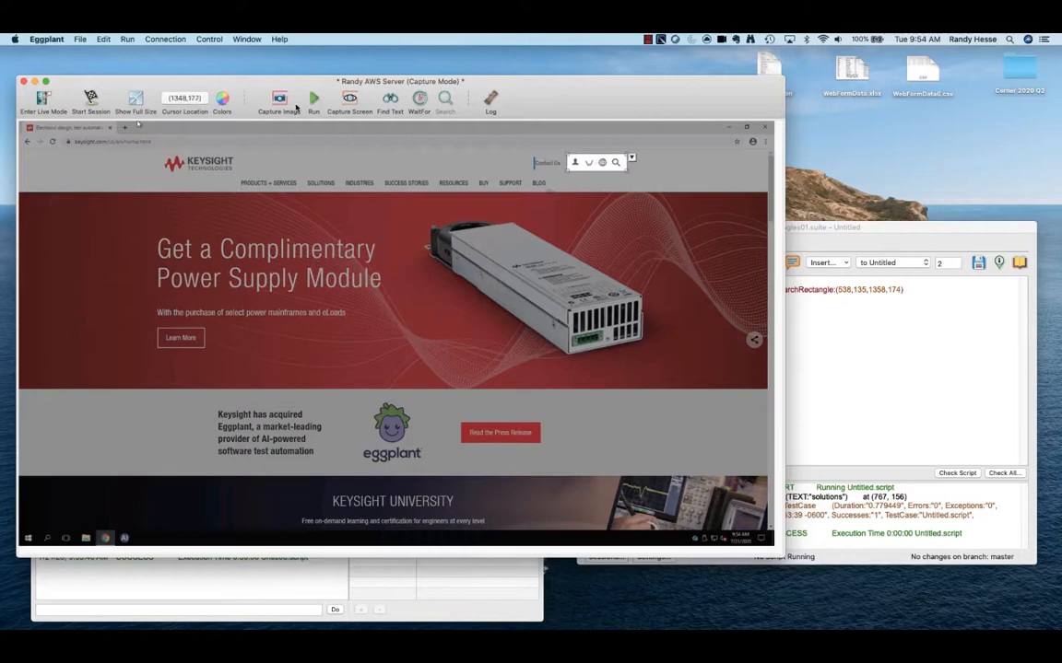
- Capture the search-box area as BottomRight and run the solutions click bounded by both images
{"action": "left_click", "coordinate": [280, 100]}
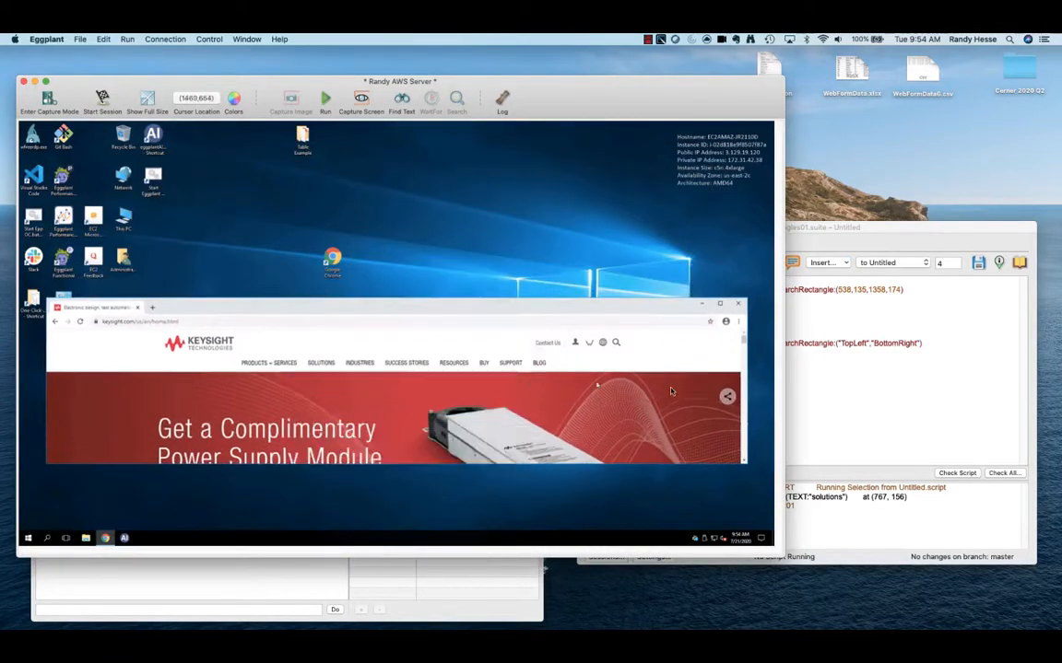
{"action": "left_click", "coordinate": [324, 100]}
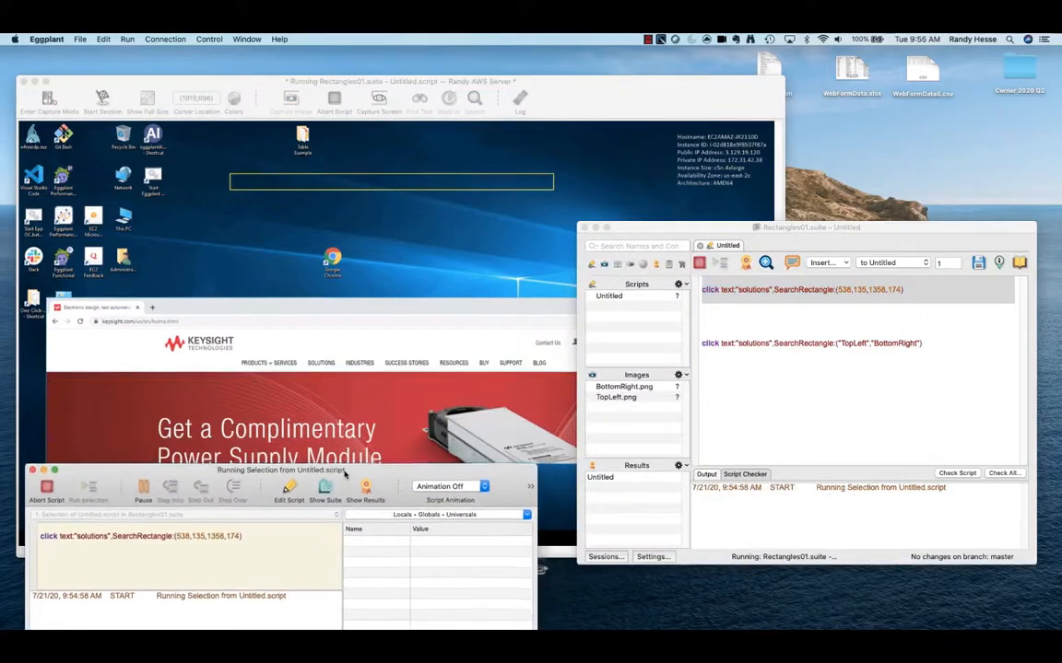